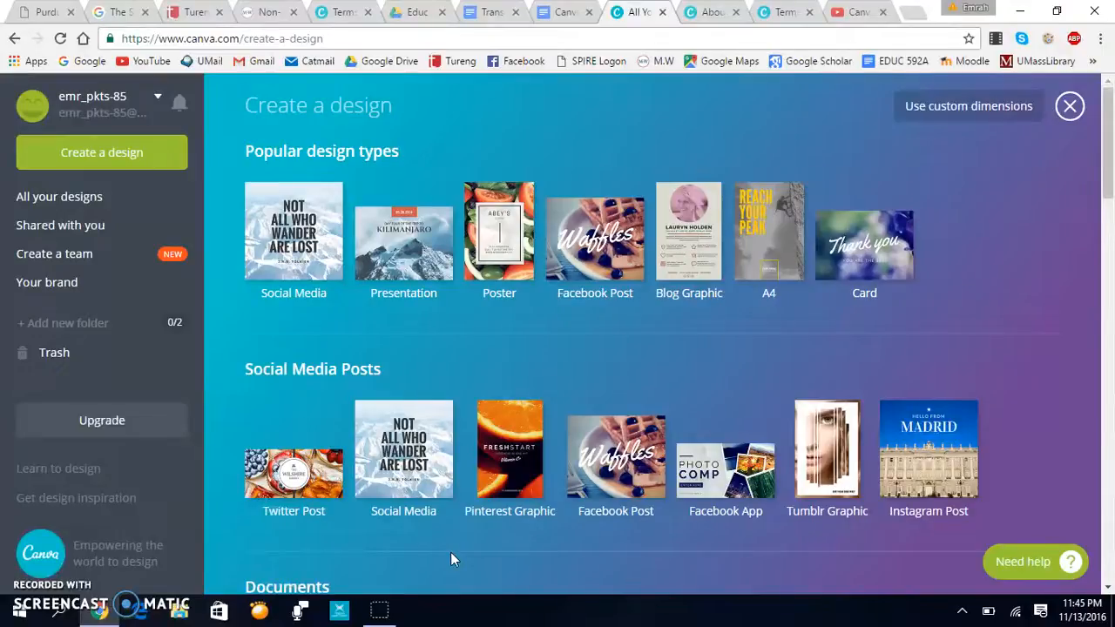
mouse_move(714, 423)
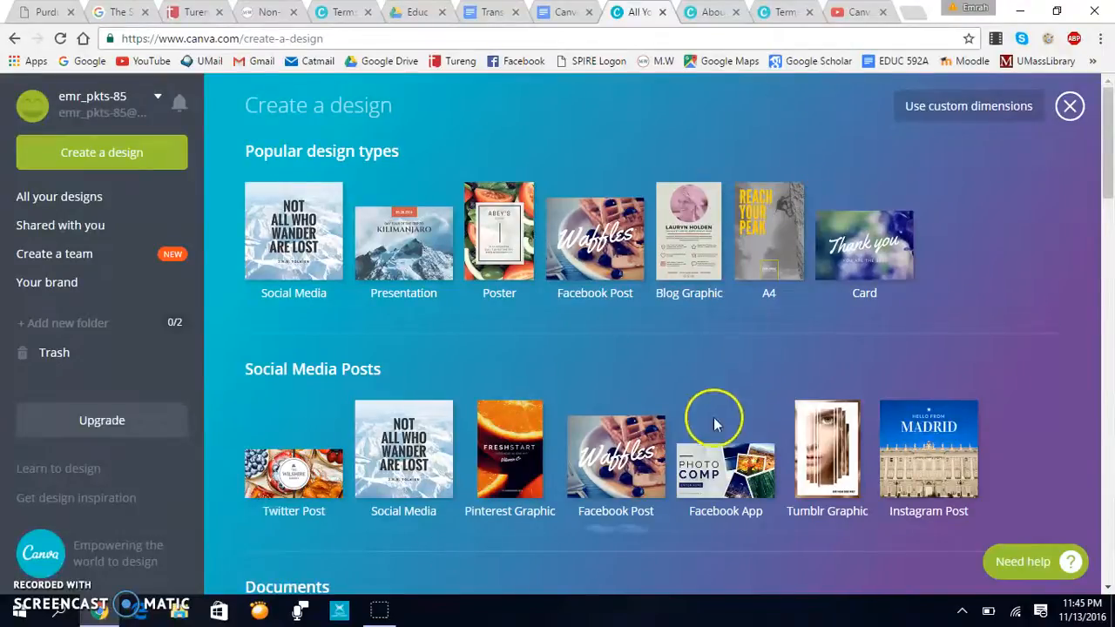
Step: Start a new blank design using the Certificate type under Documents
scroll("down", 3)
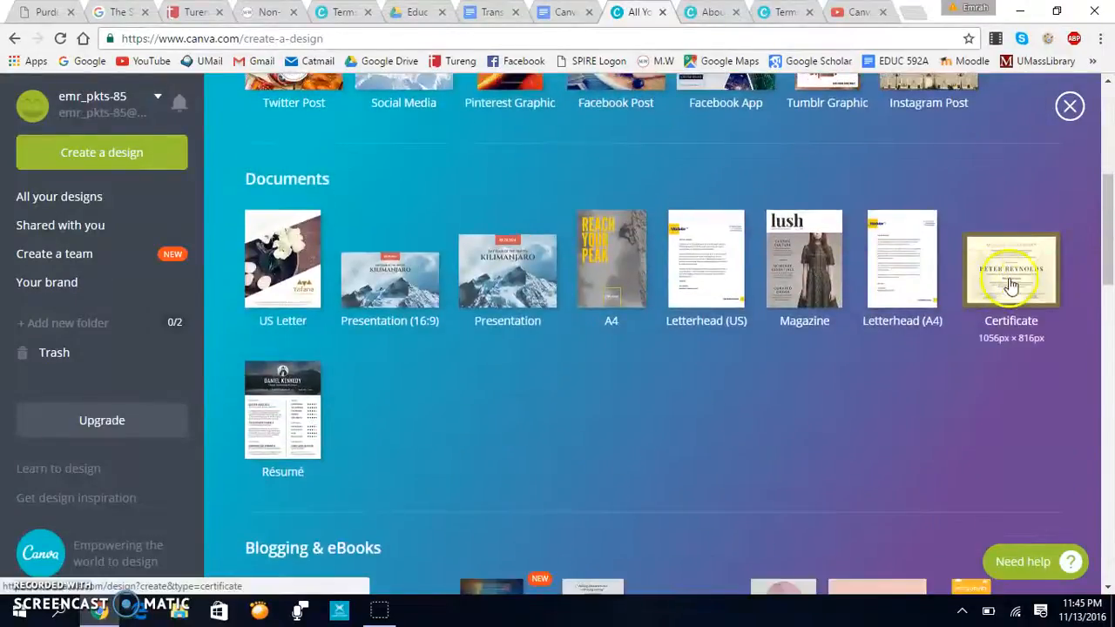
left_click(1010, 270)
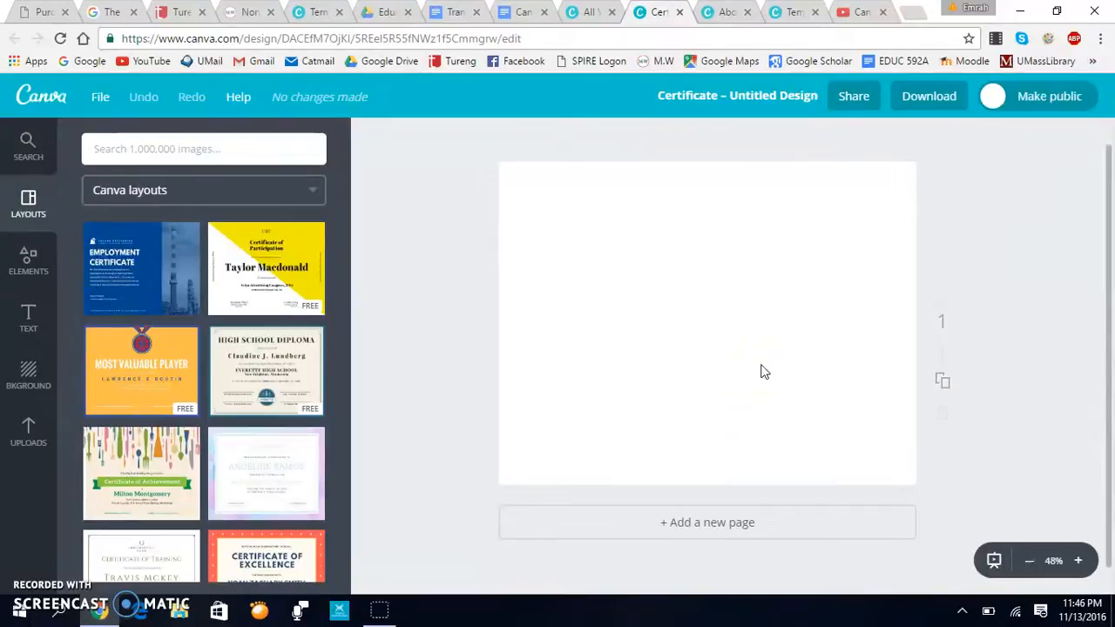
mouse_move(503, 299)
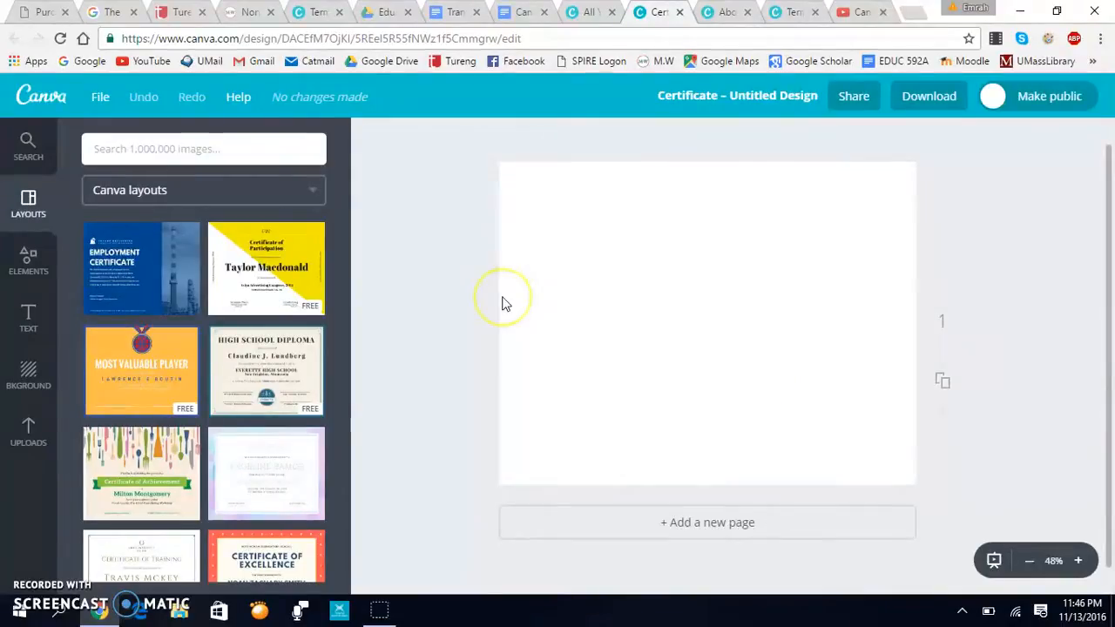
mouse_move(506, 303)
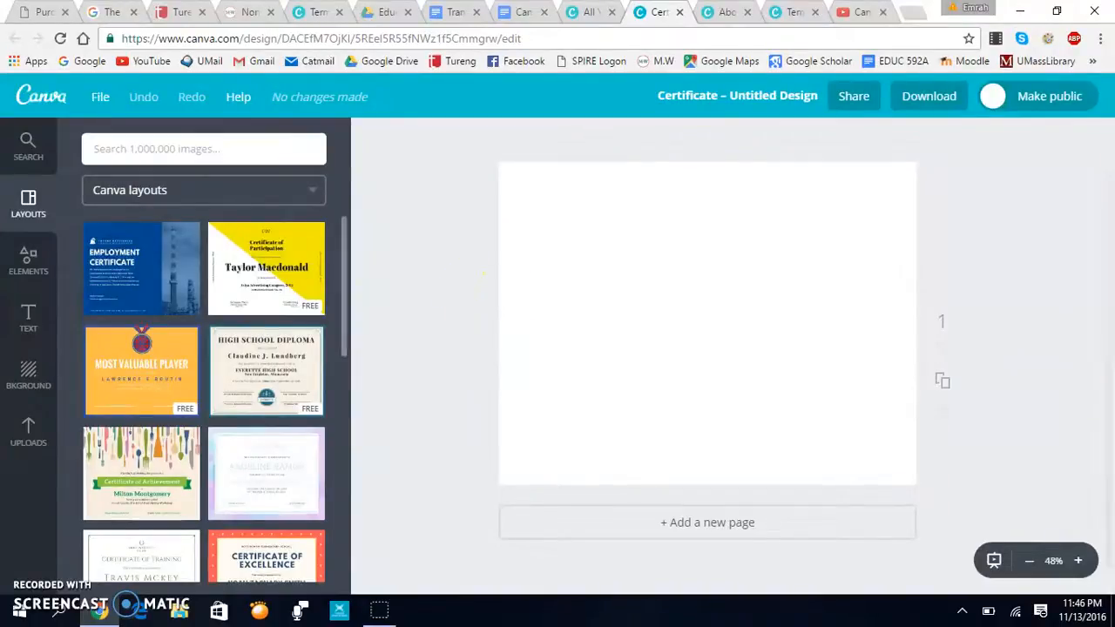
left_click(28, 261)
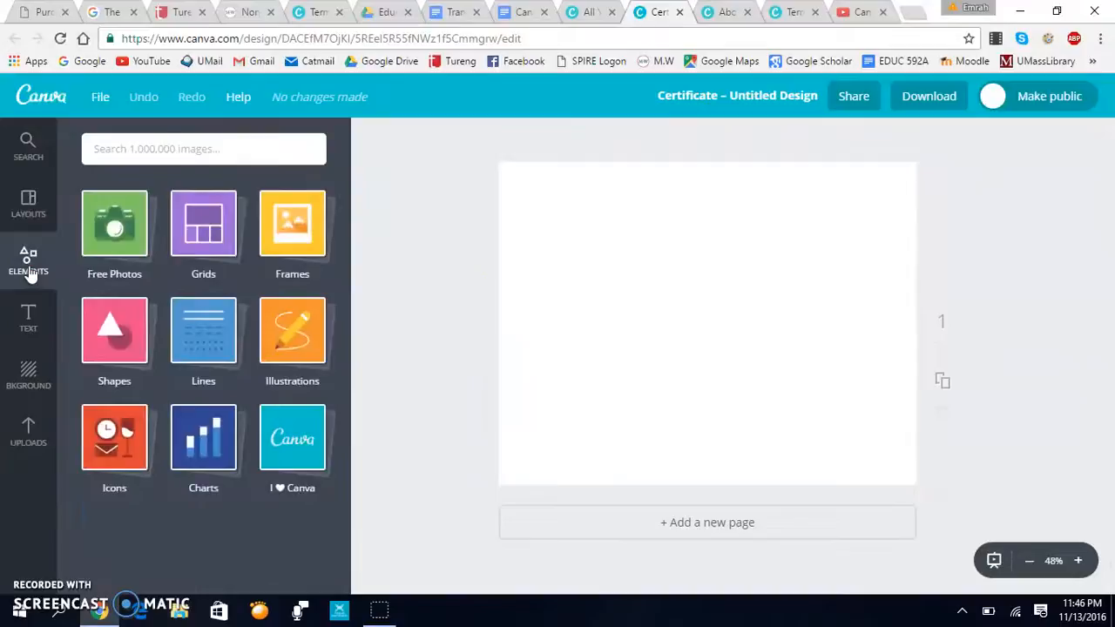
mouse_move(248, 320)
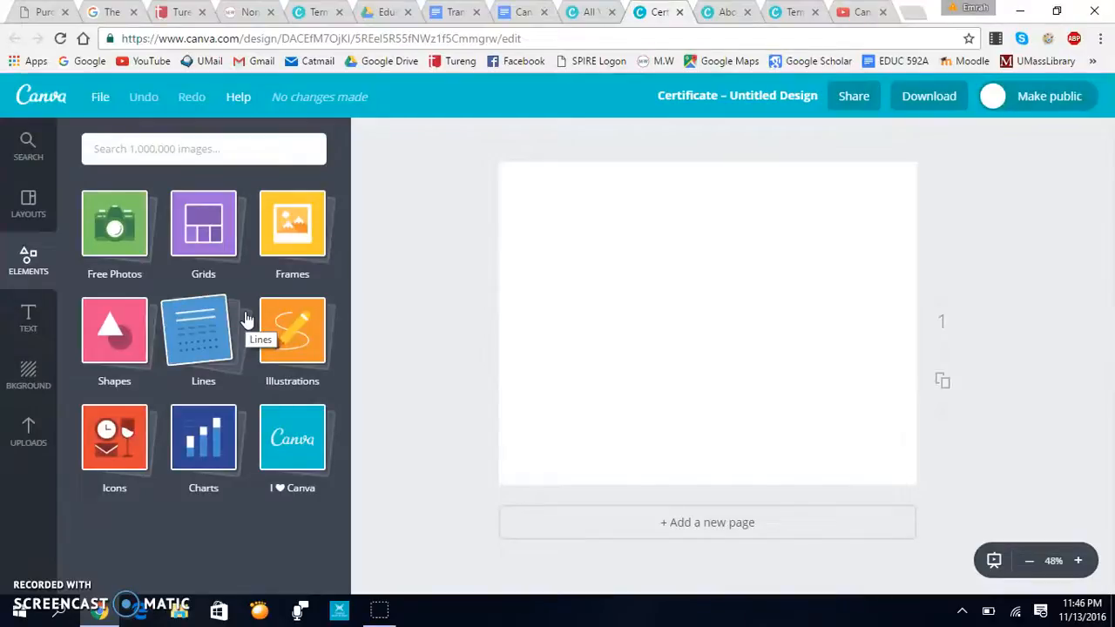
left_click(28, 317)
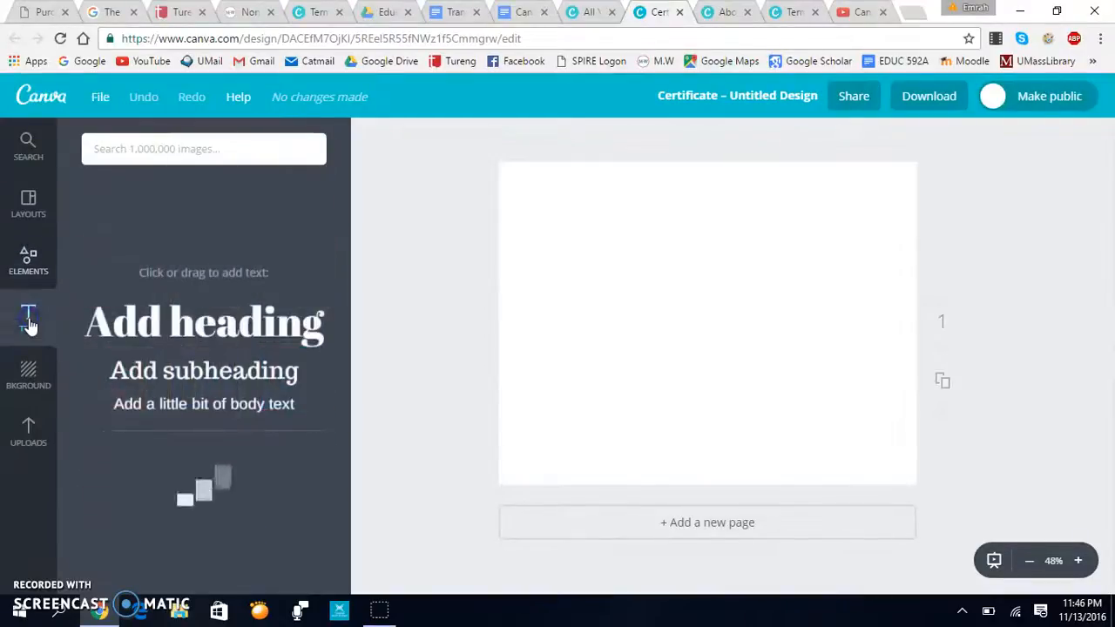
left_click(28, 317)
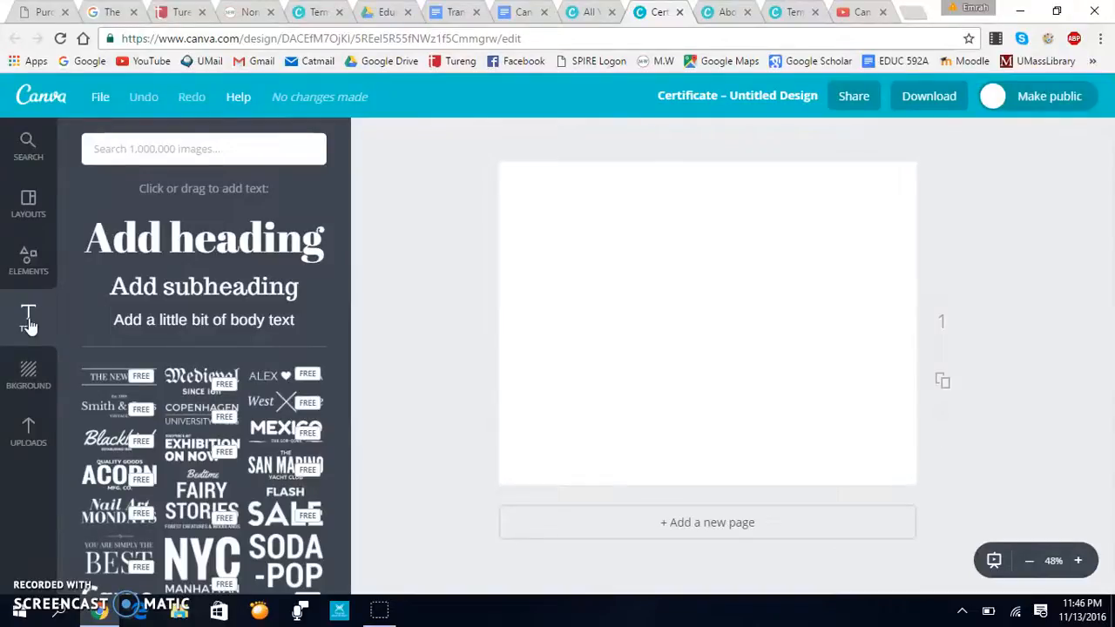
mouse_move(28, 383)
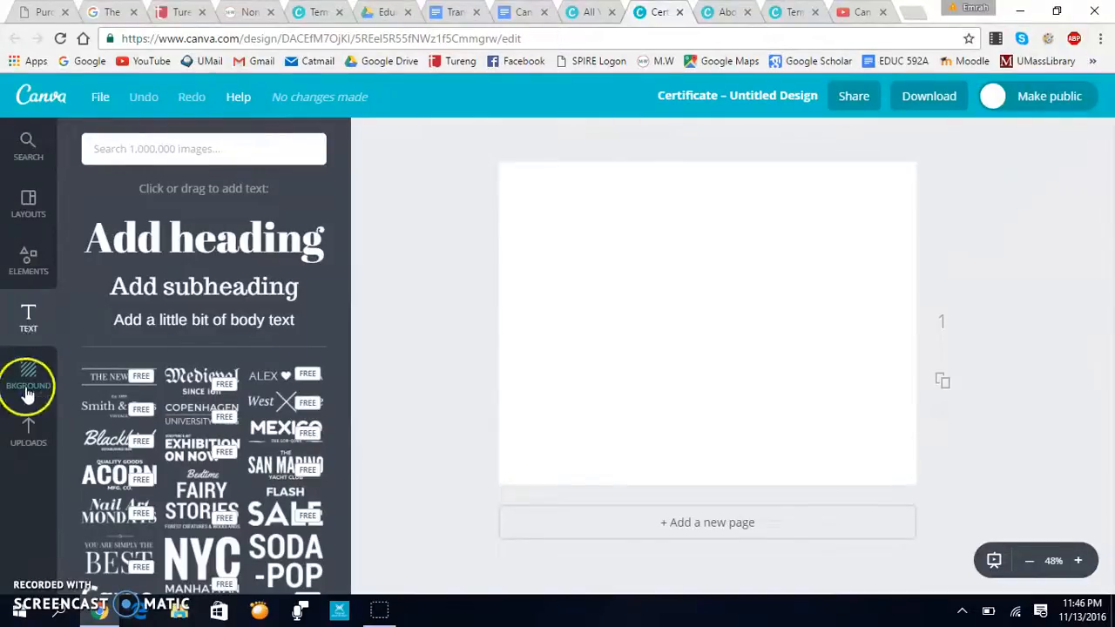
left_click(28, 377)
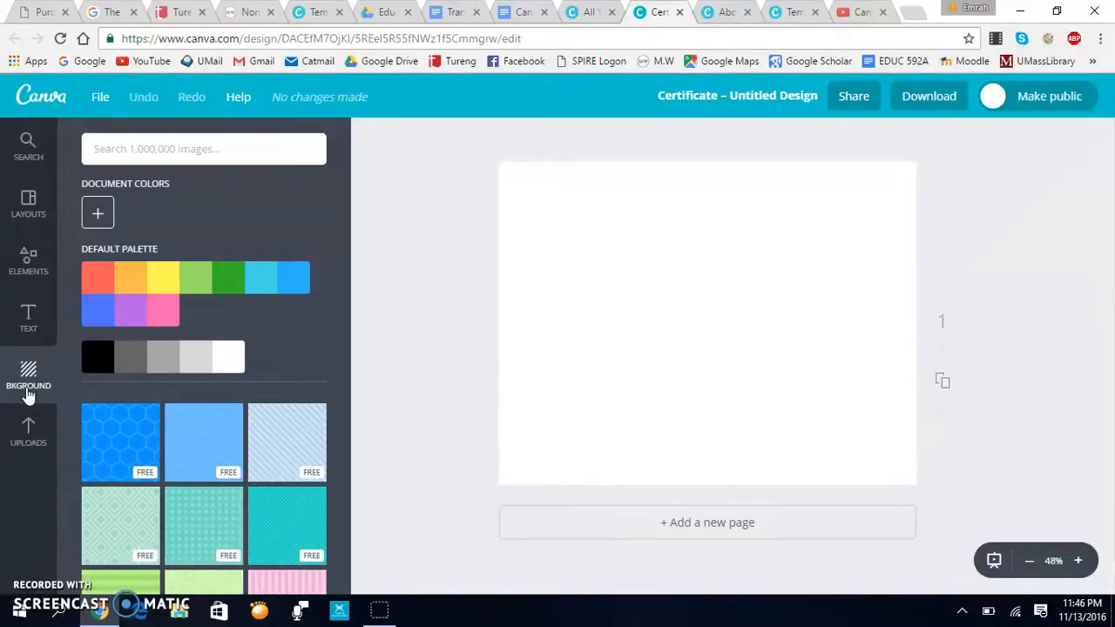
left_click(27, 432)
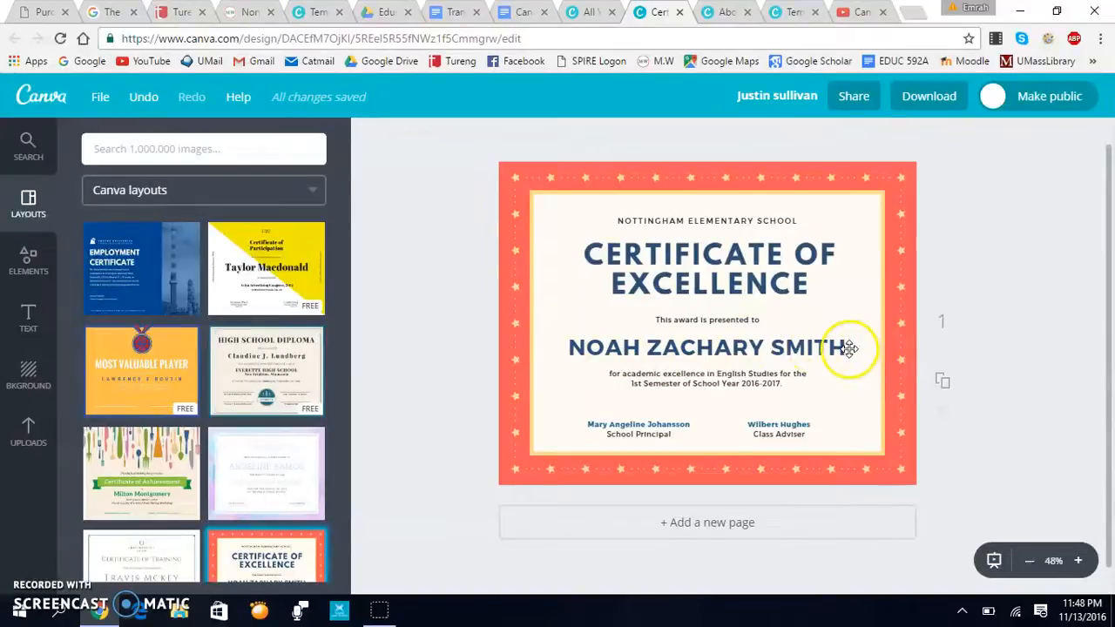
double_click(808, 347)
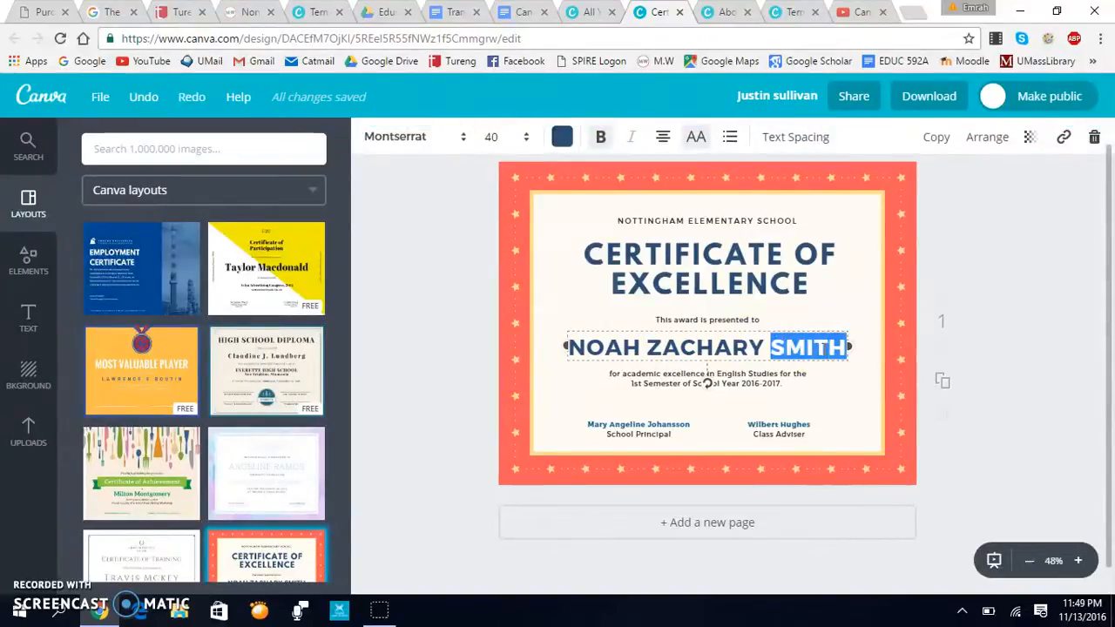
key("Delete")
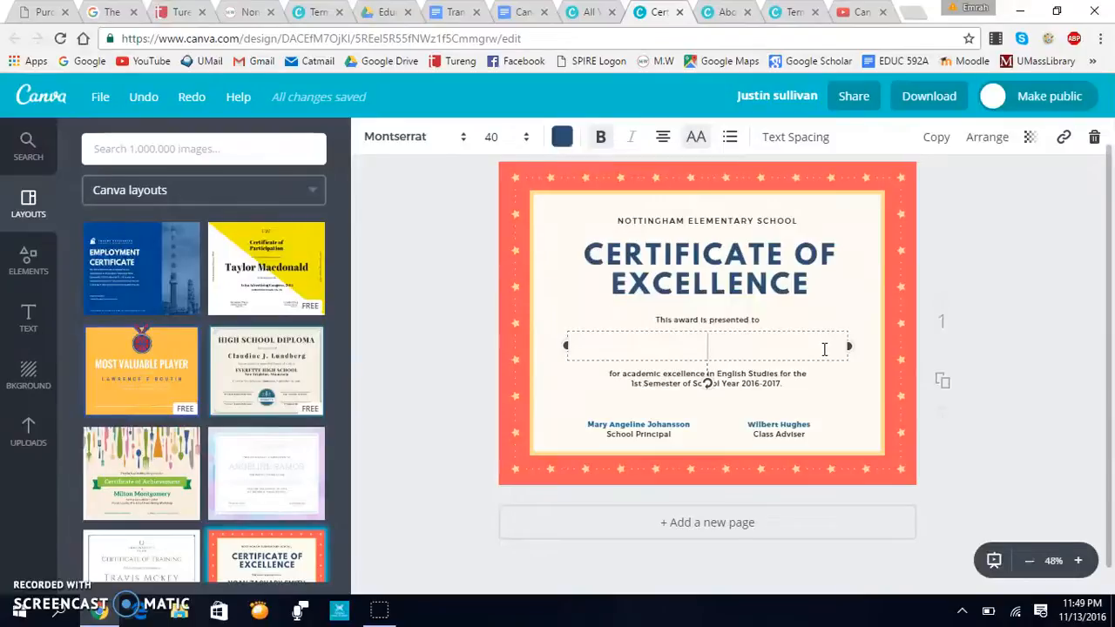
type("JUSTI")
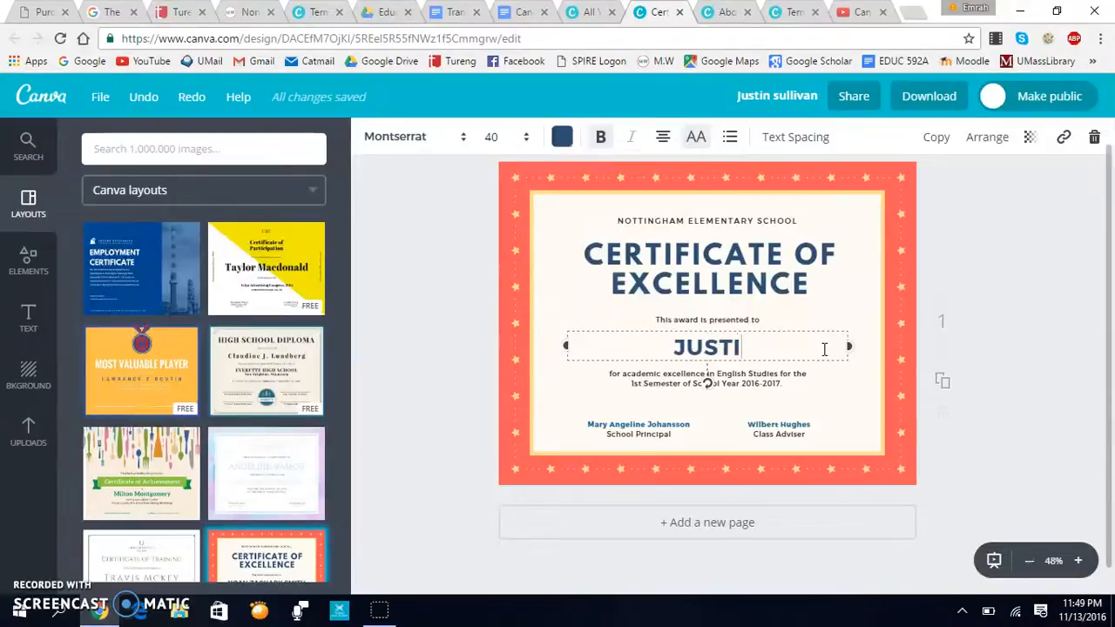
type("N SULLI")
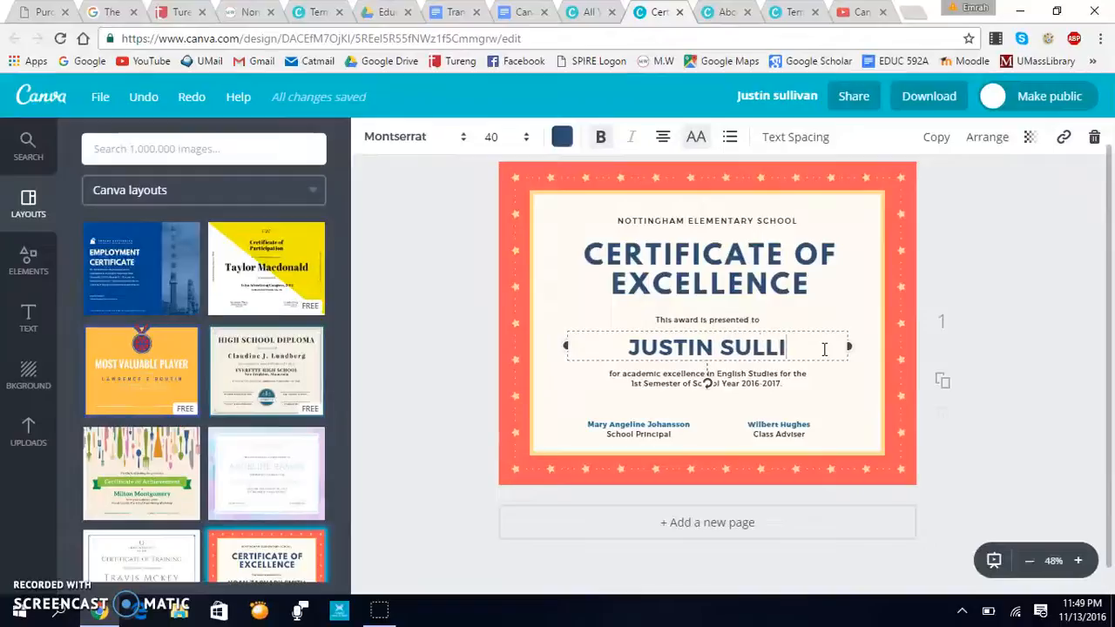
type("VAN")
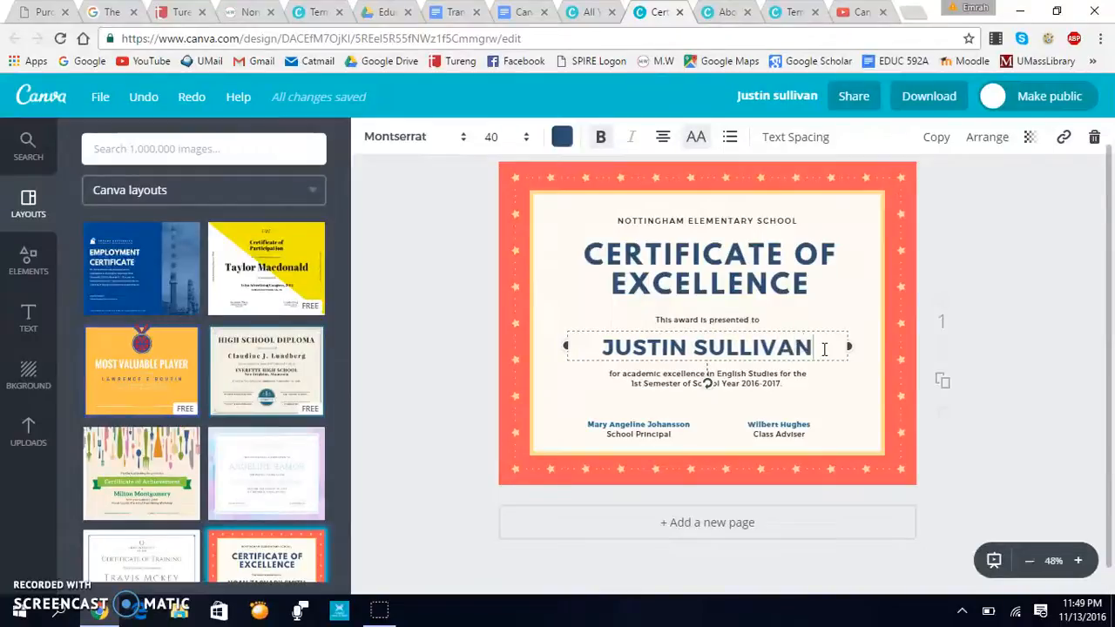
left_click(888, 347)
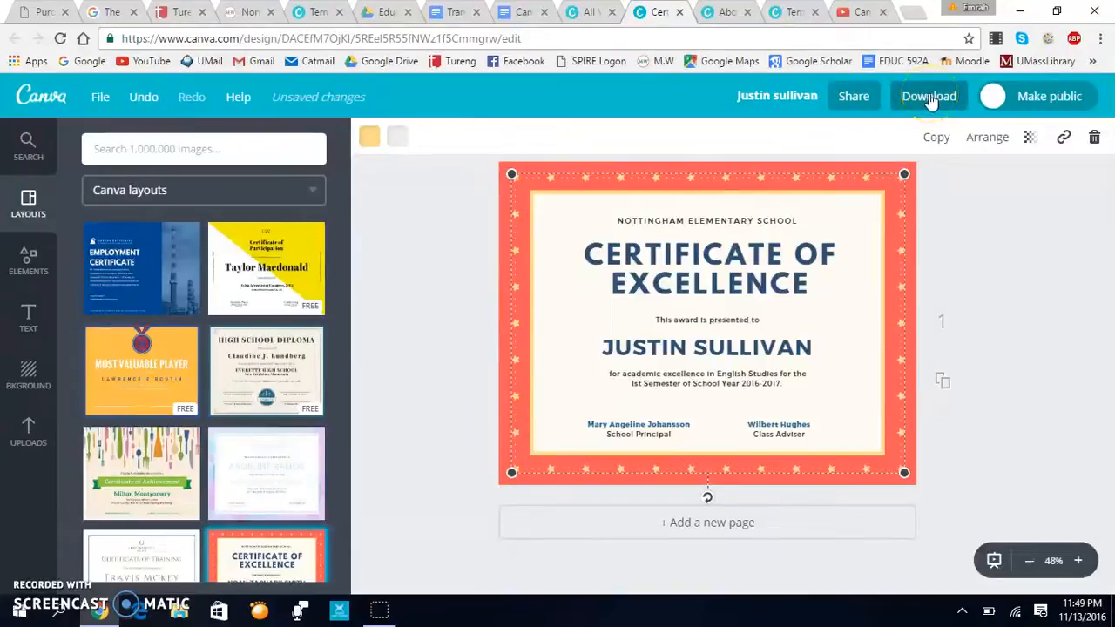
mouse_move(1034, 305)
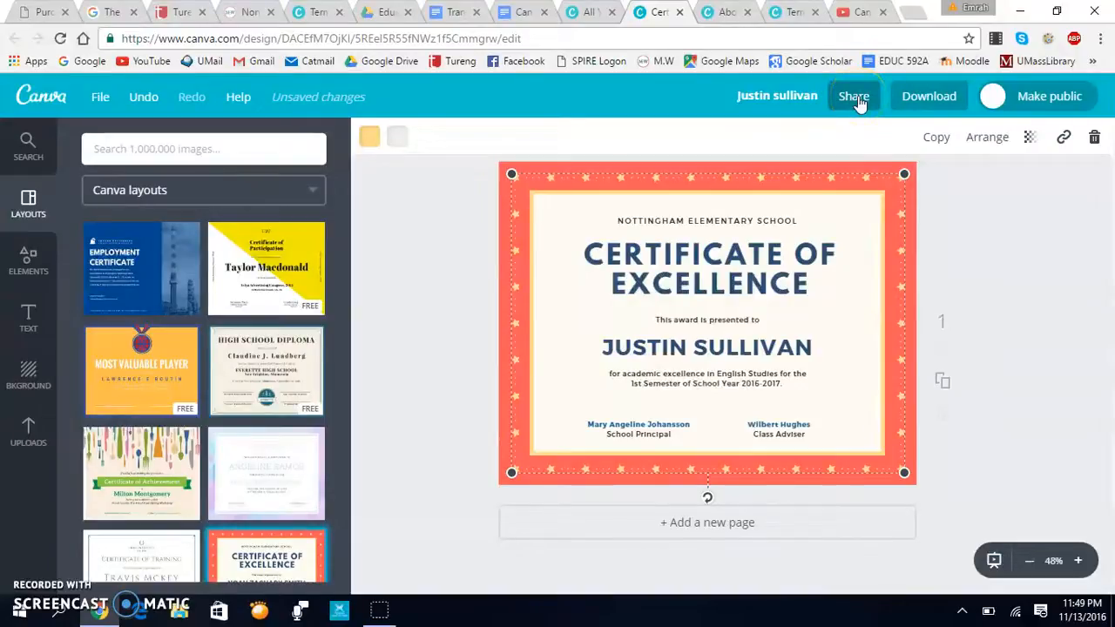
mouse_move(975, 241)
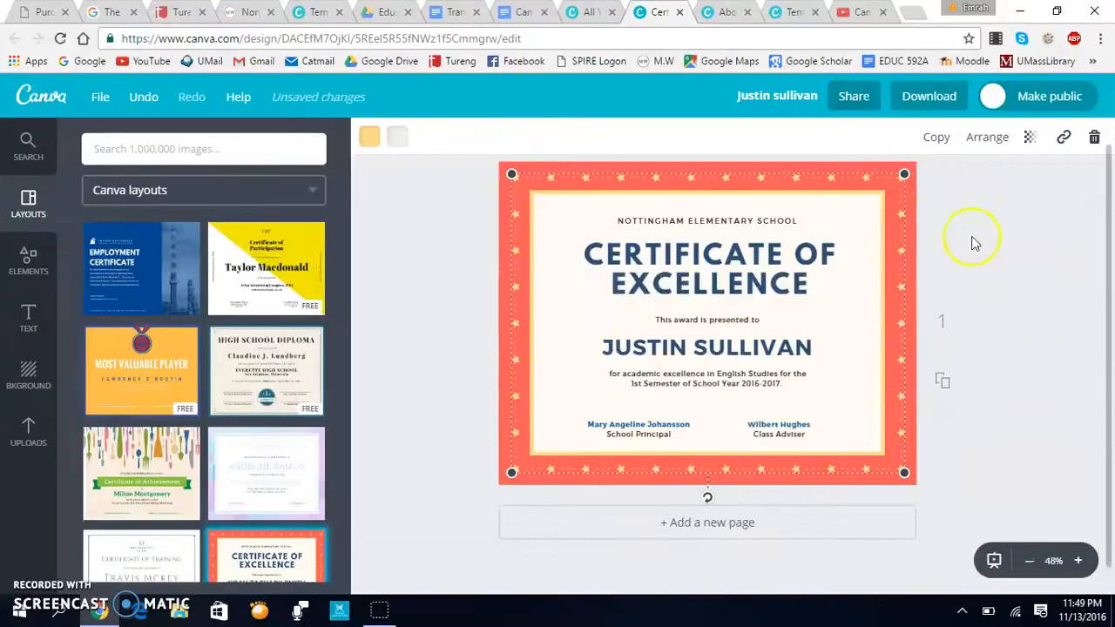
Step: Switch to the about.canva.com page with Canva's product information
left_click(723, 12)
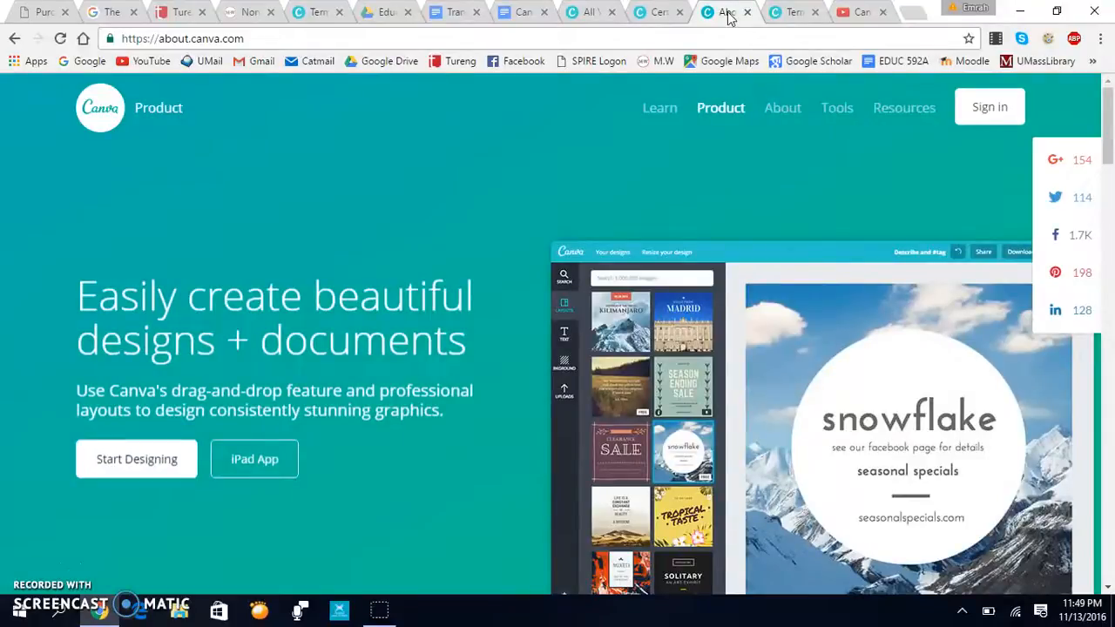
mouse_move(728, 78)
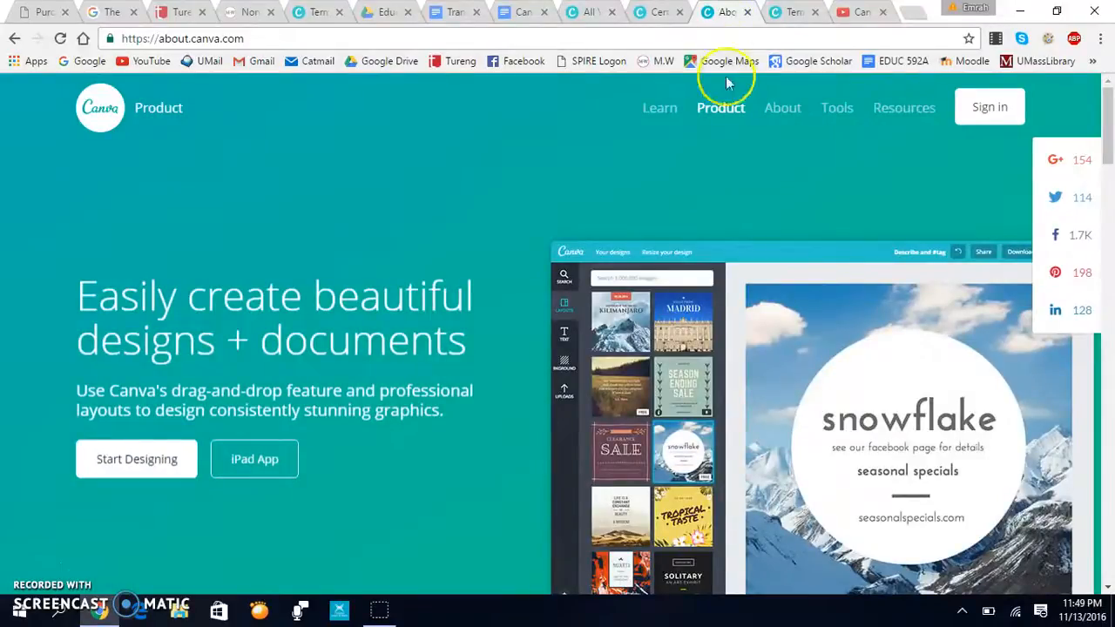
left_click(835, 108)
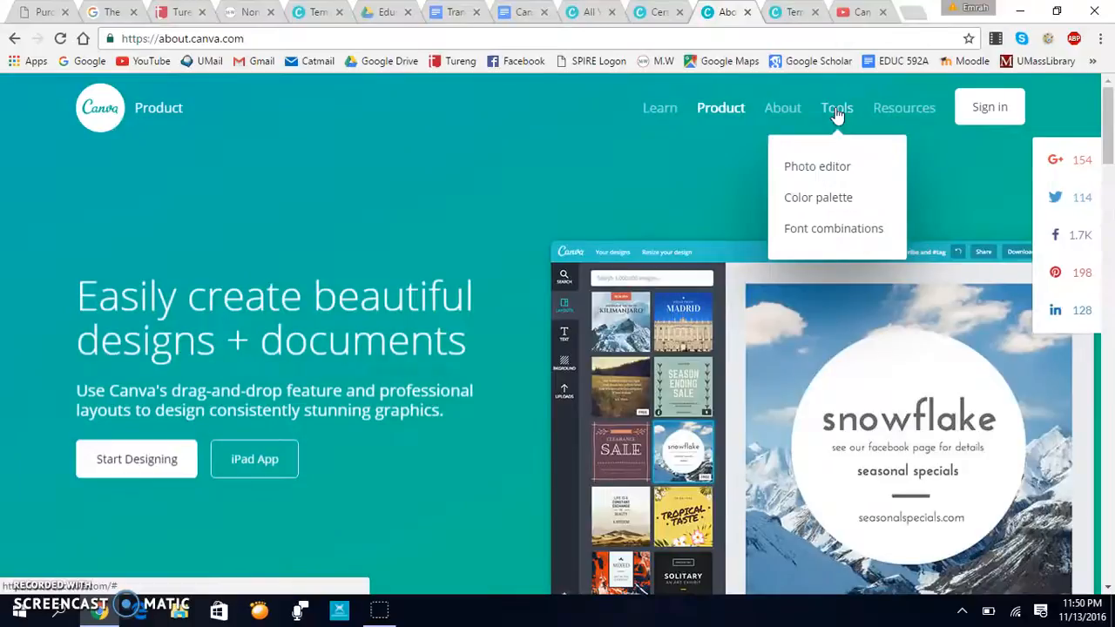
left_click(817, 167)
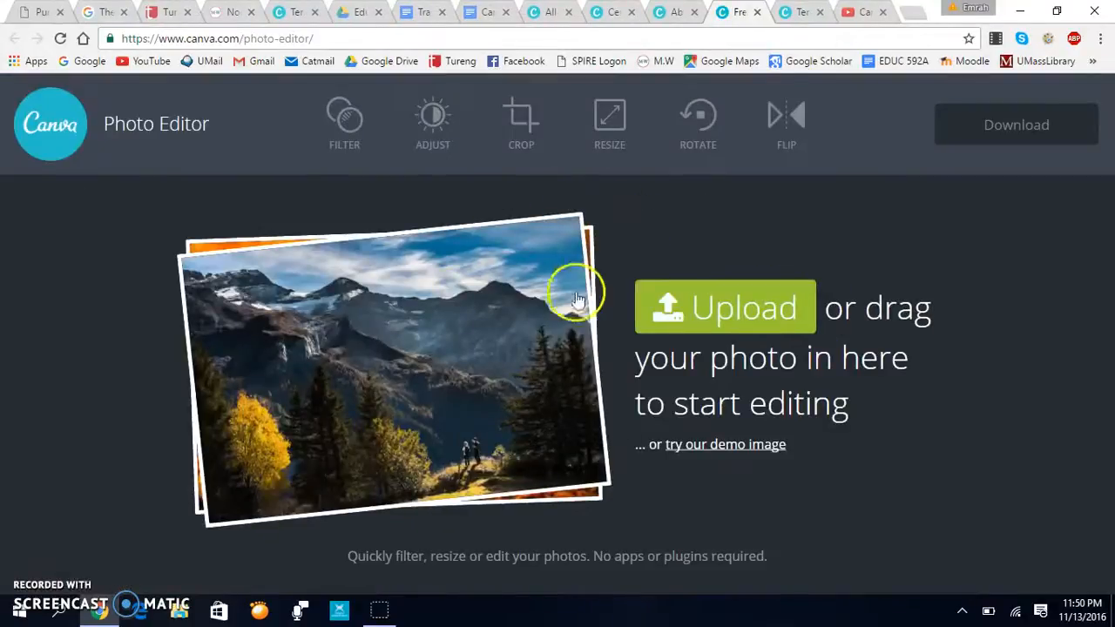
mouse_move(759, 337)
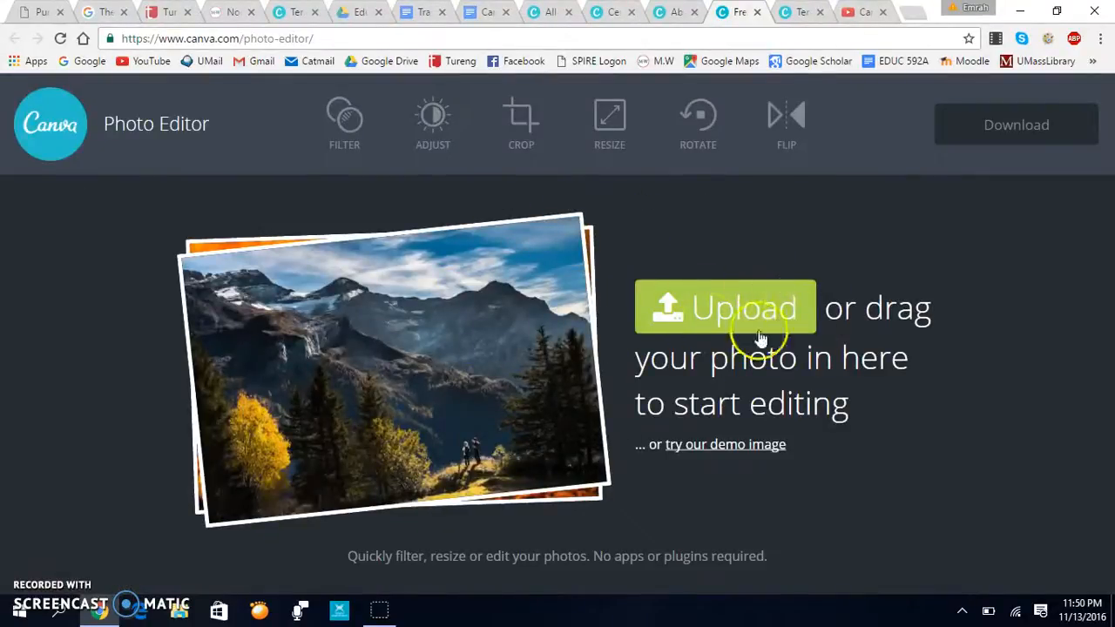
mouse_move(559, 198)
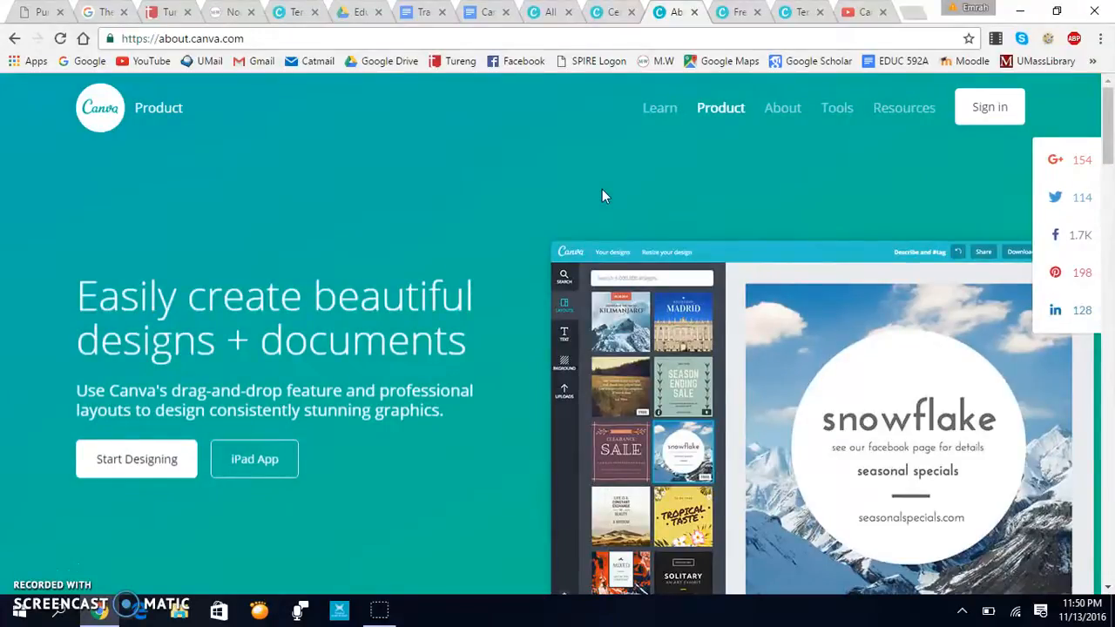
Step: Reach the Terms of Use page from the footer's Terms & Privacy link
left_click(658, 108)
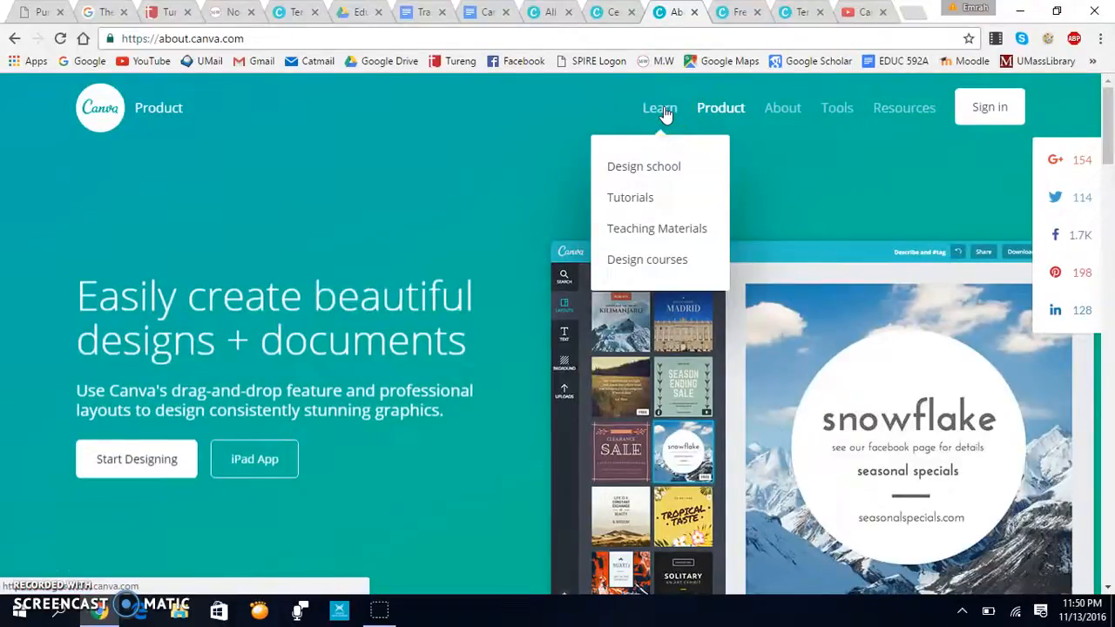
mouse_move(656, 228)
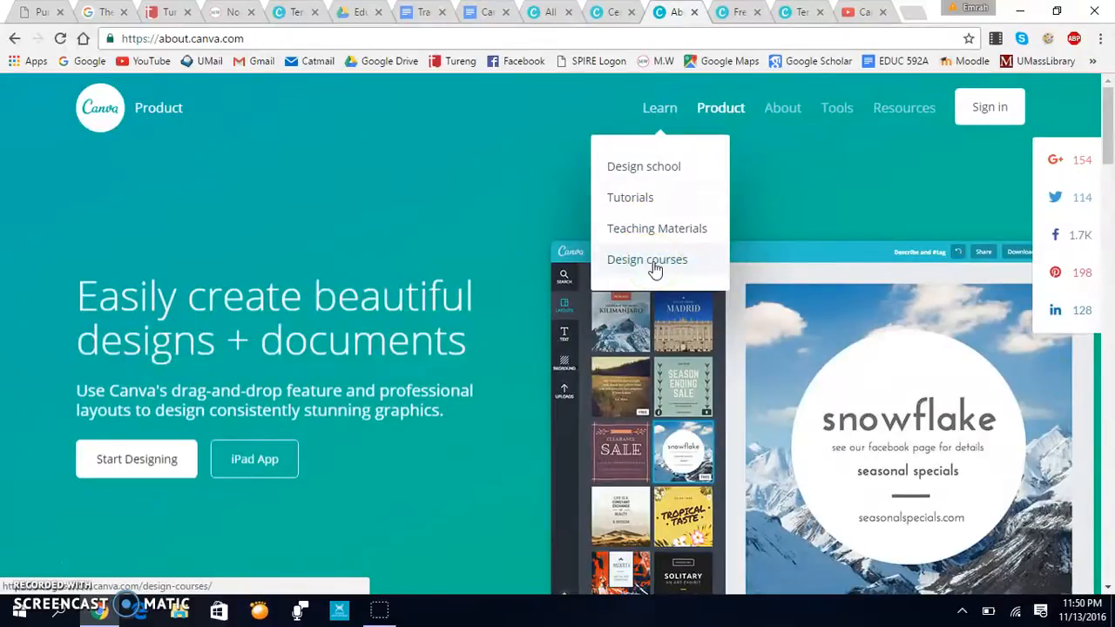
scroll("down", 3)
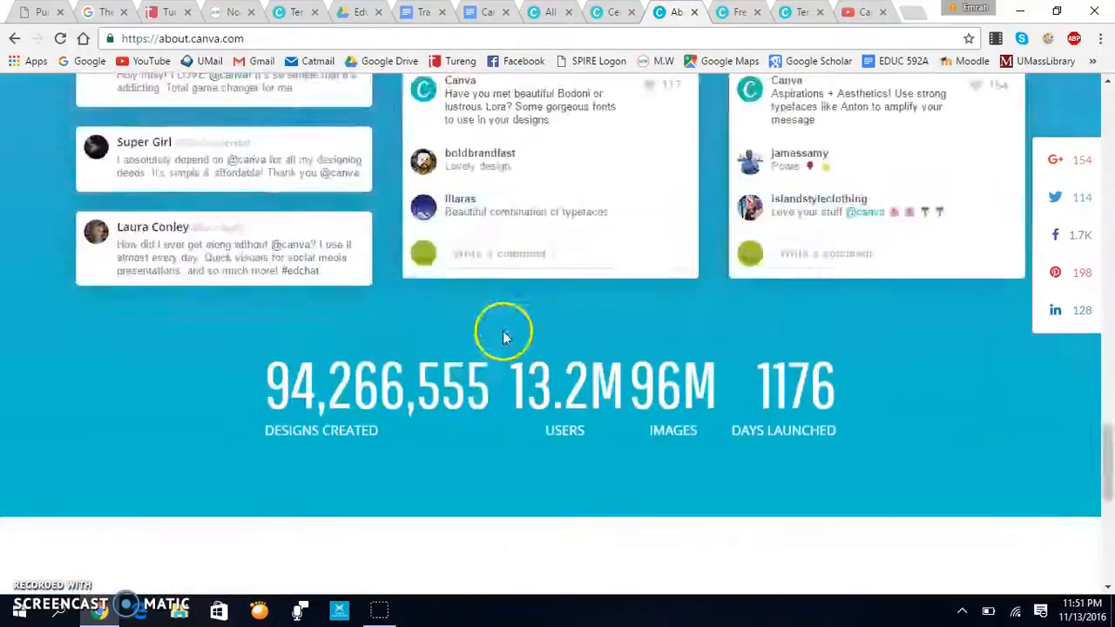
scroll("down", 3)
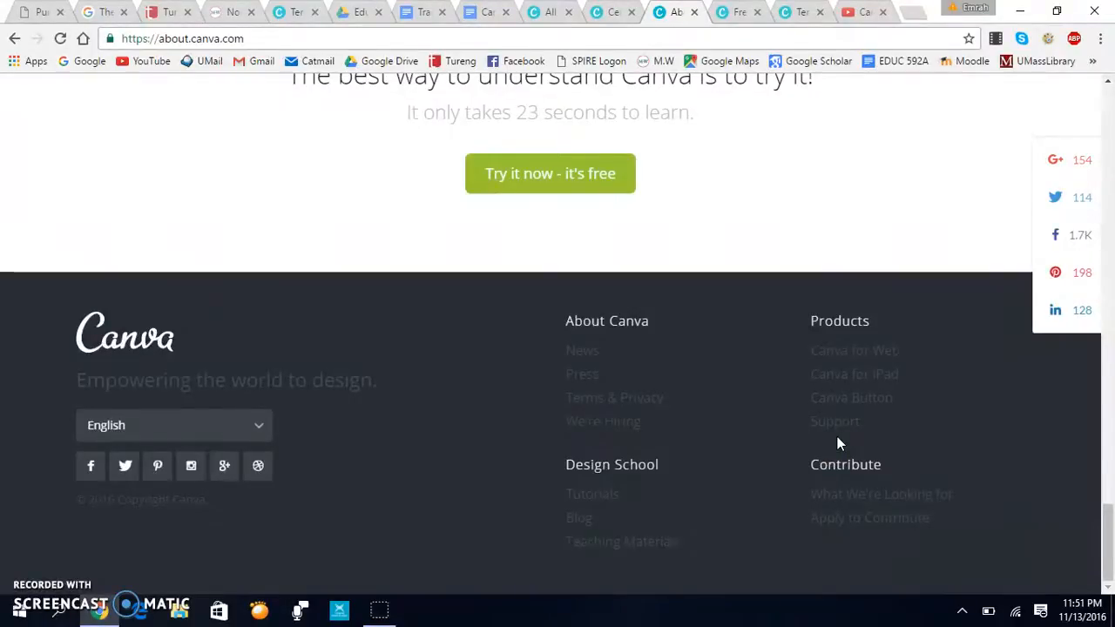
mouse_move(613, 397)
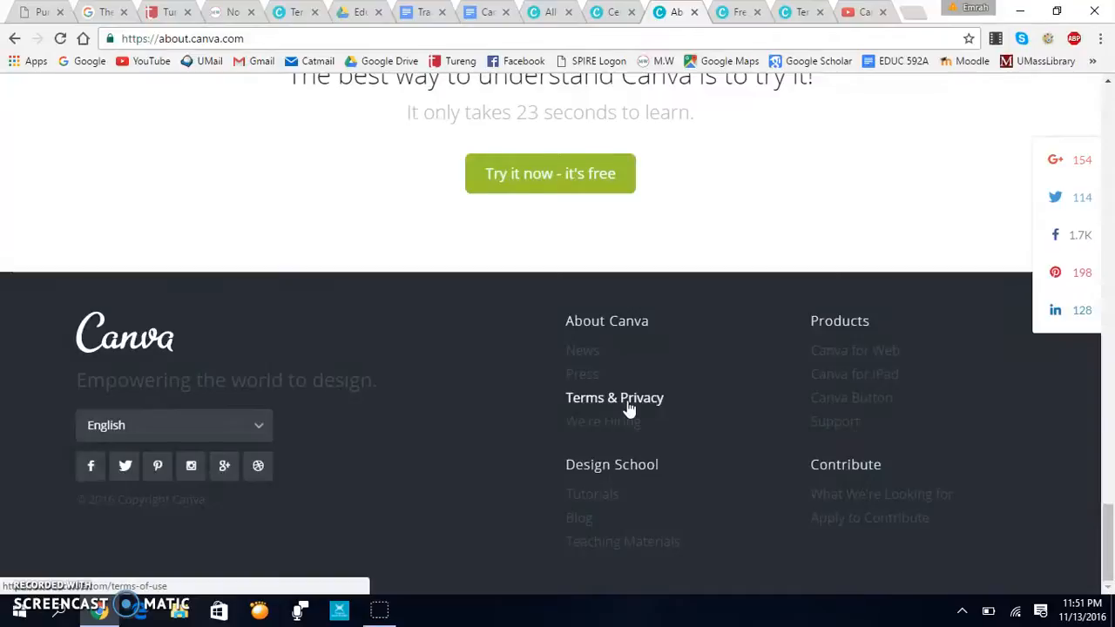
left_click(613, 397)
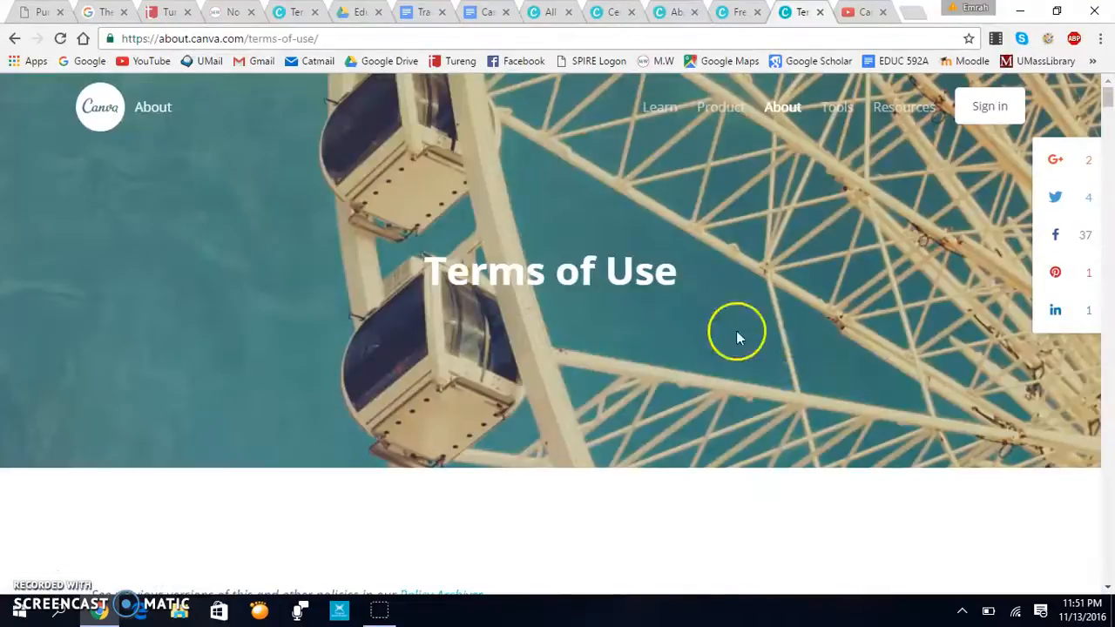
mouse_move(1106, 91)
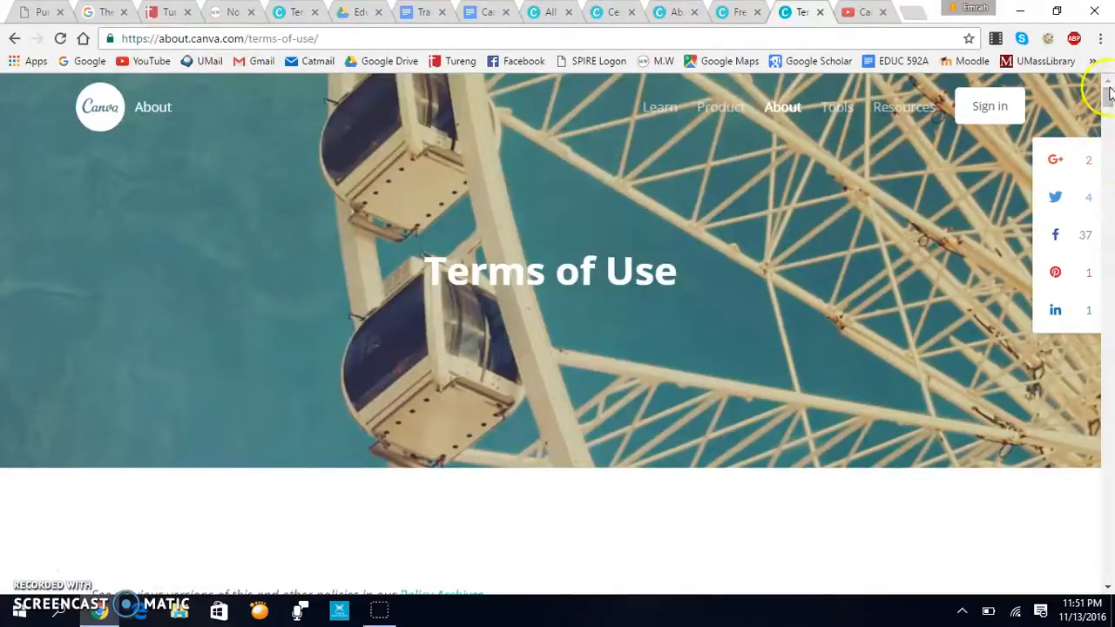
Step: Scroll the Terms of Use toward the Security section, then switch to the Canva languages video
scroll("down", 3)
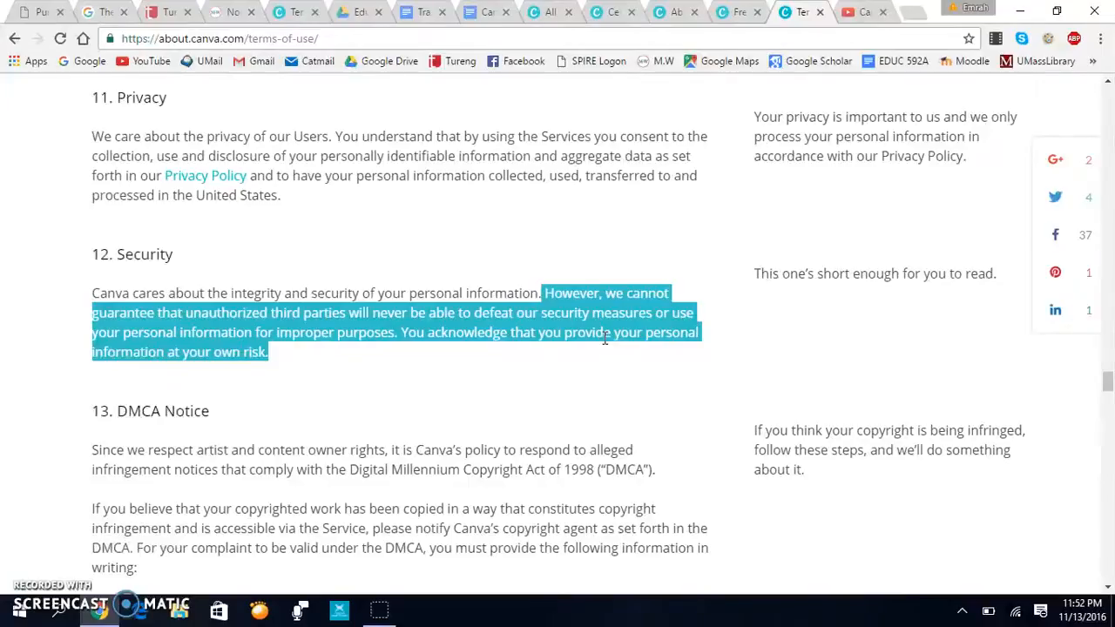
left_click(864, 10)
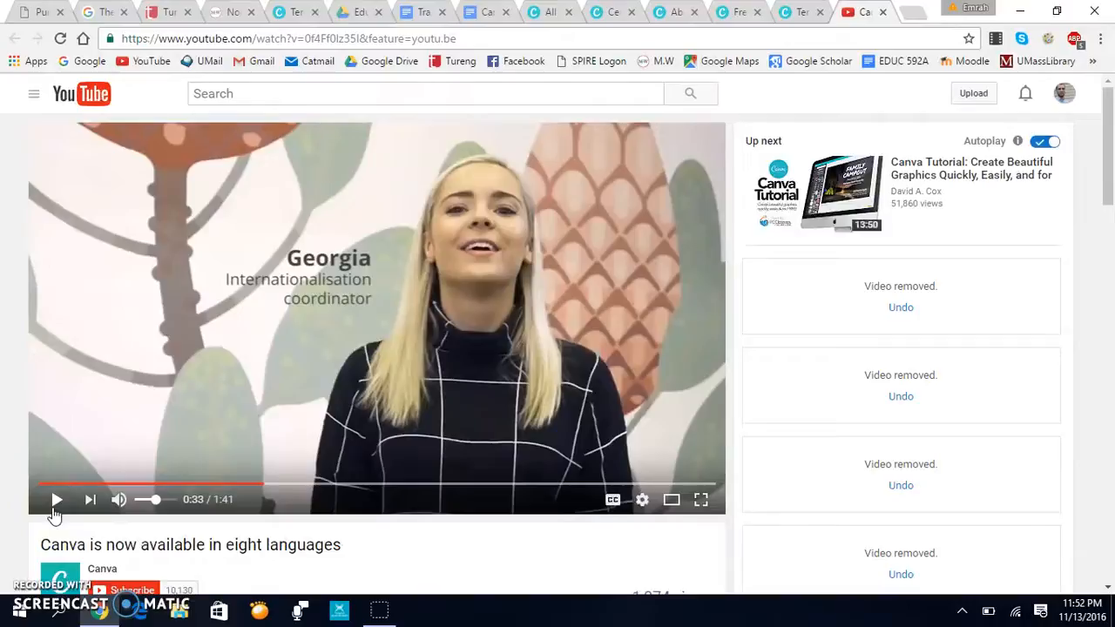
Step: Play a few seconds of the Canva eight-languages video and pause it
left_click(56, 498)
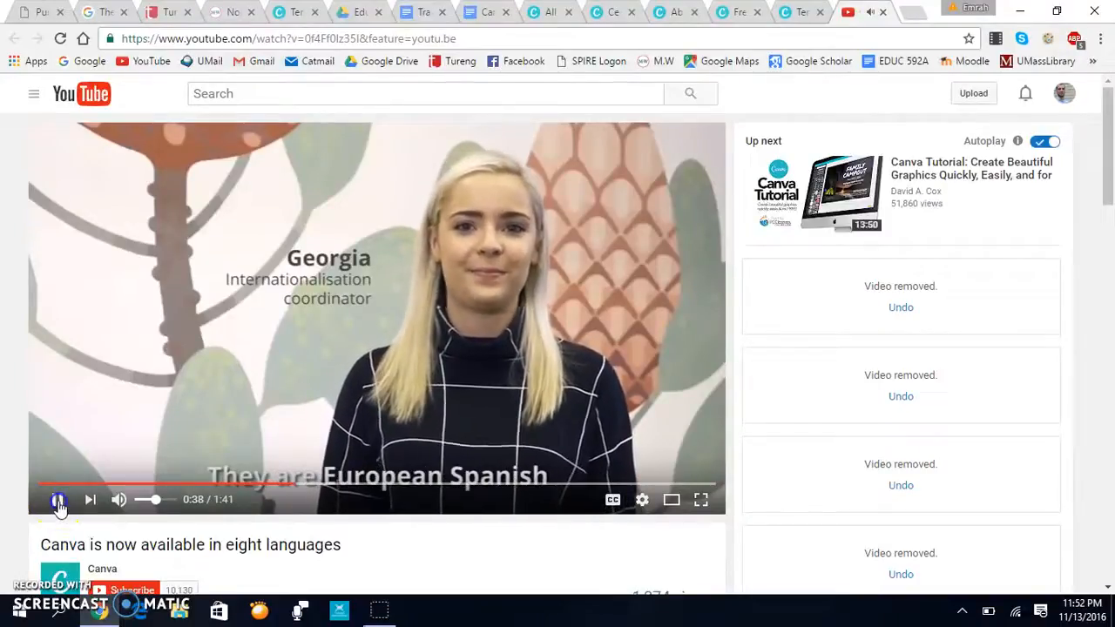
left_click(676, 11)
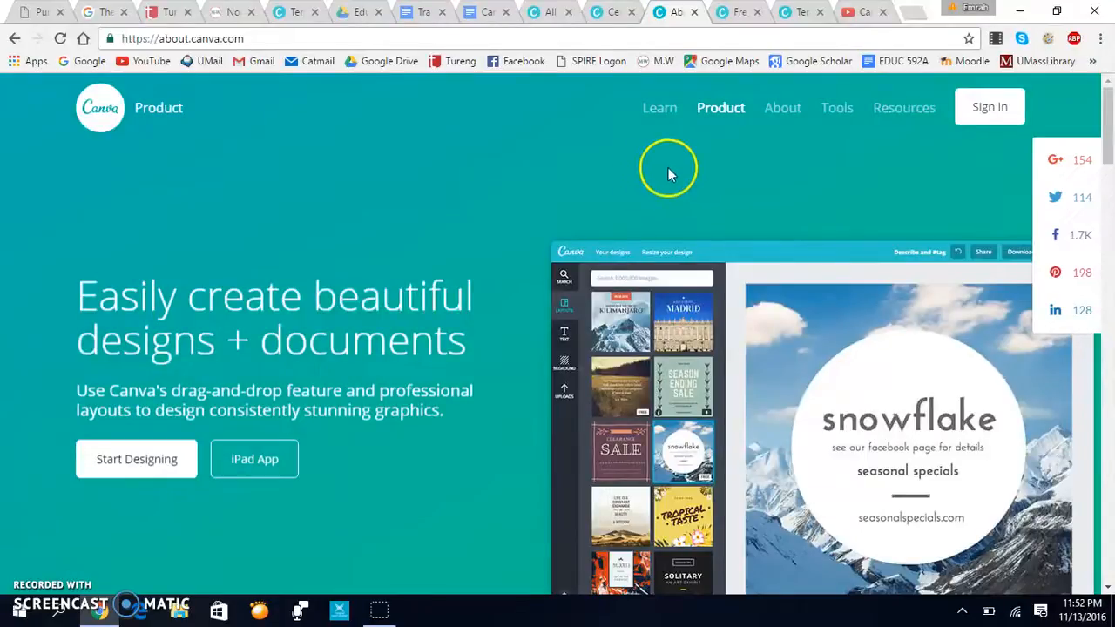
Step: Show the Pricing page with yearly billing, scrolled to the free, Canva for Work ($9.95) and Enterprise plans
left_click(721, 108)
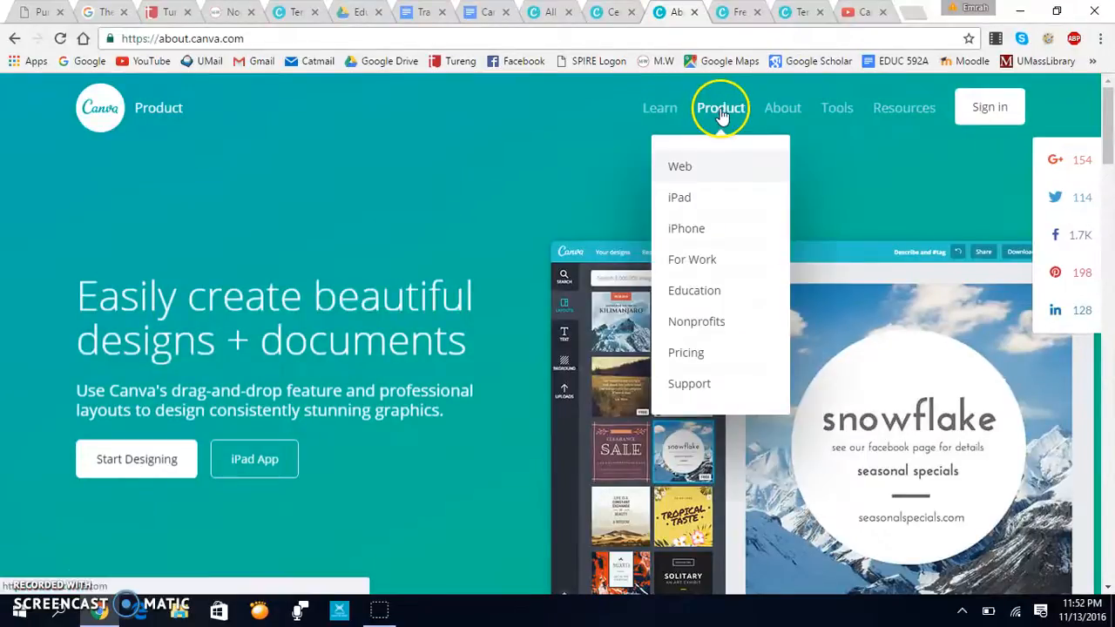
left_click(686, 352)
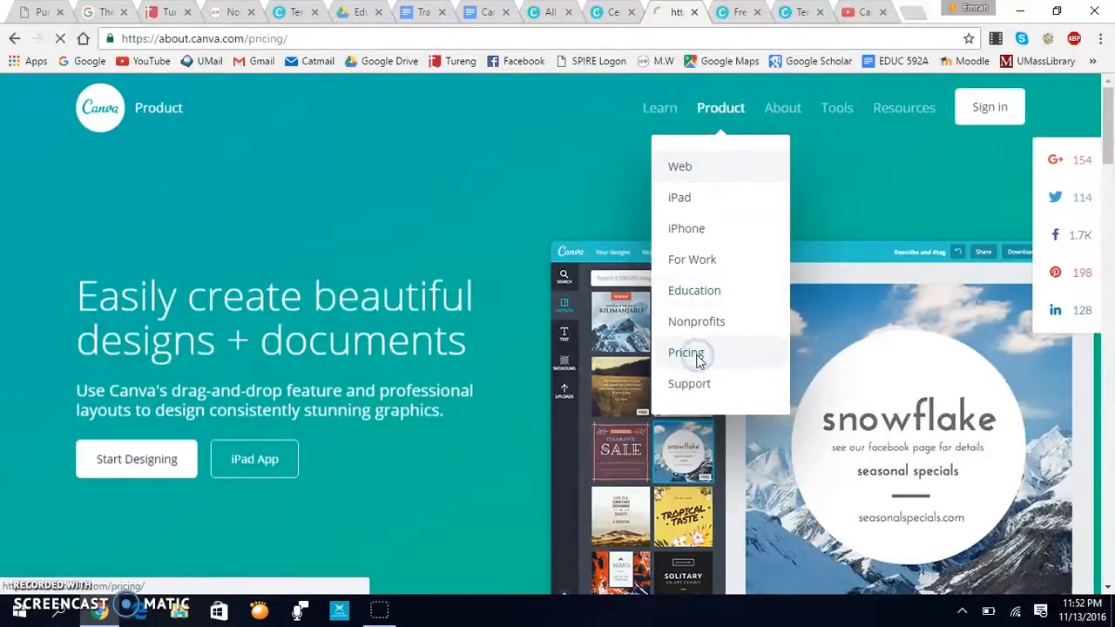
left_click(686, 351)
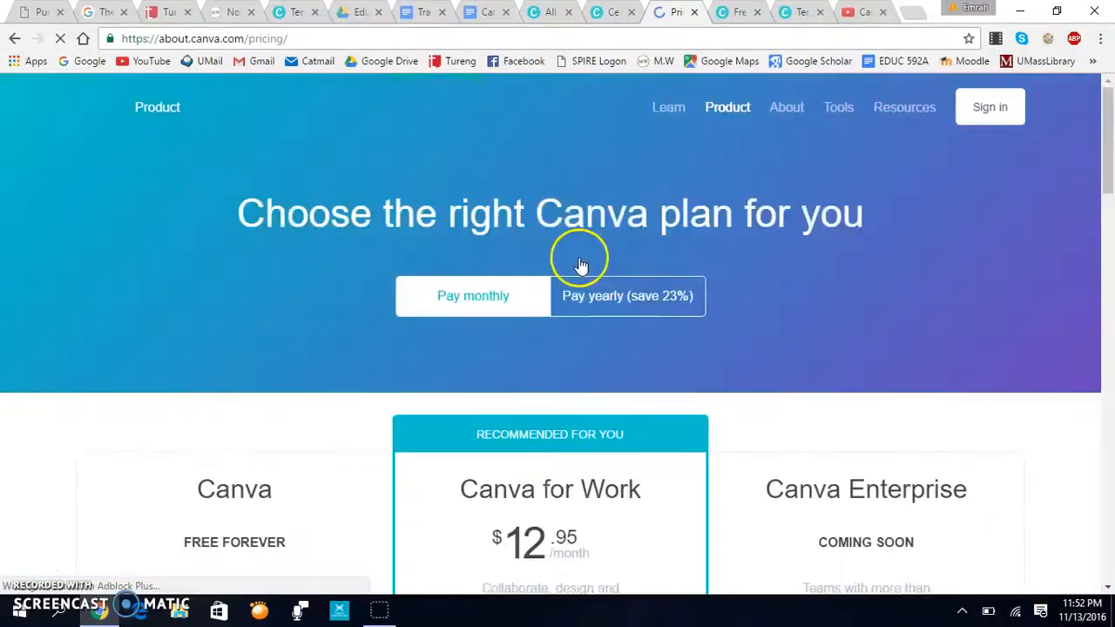
scroll("down", 3)
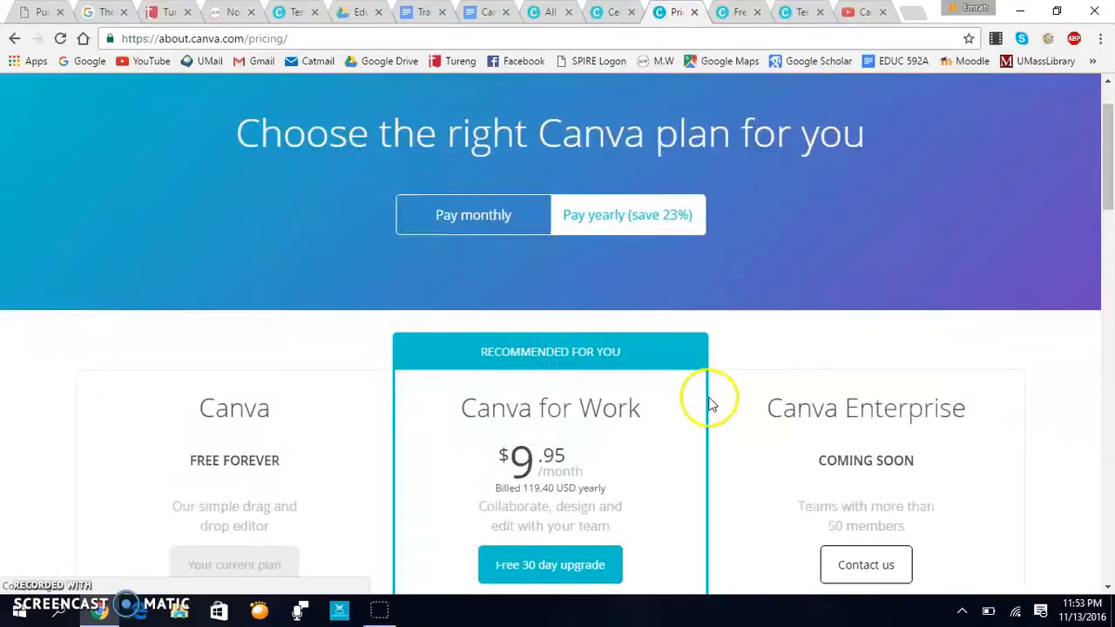
scroll("down", 3)
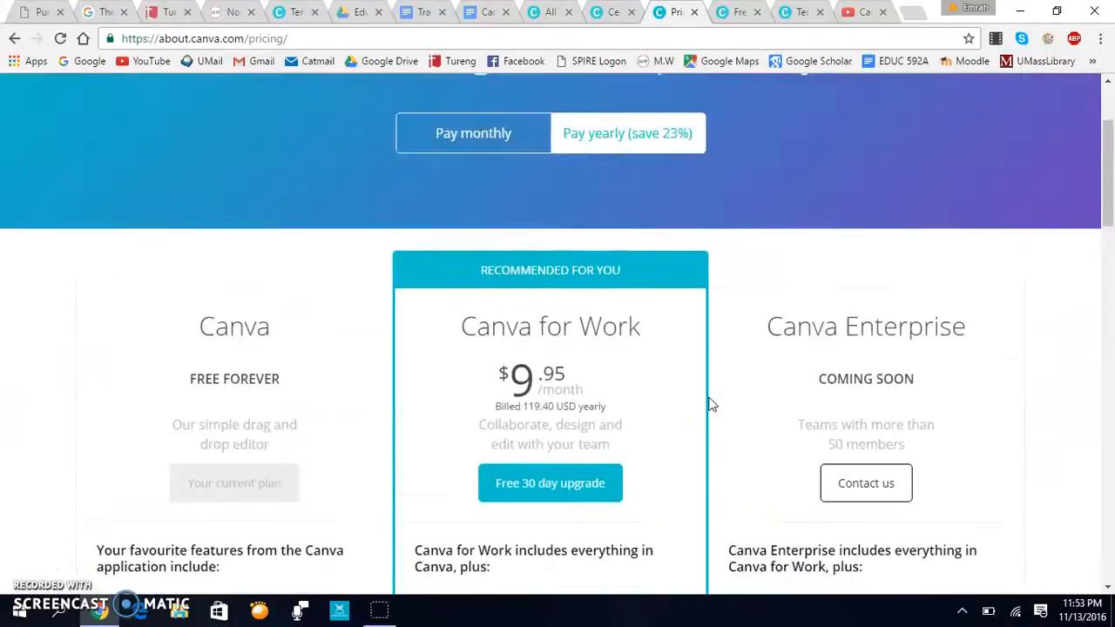